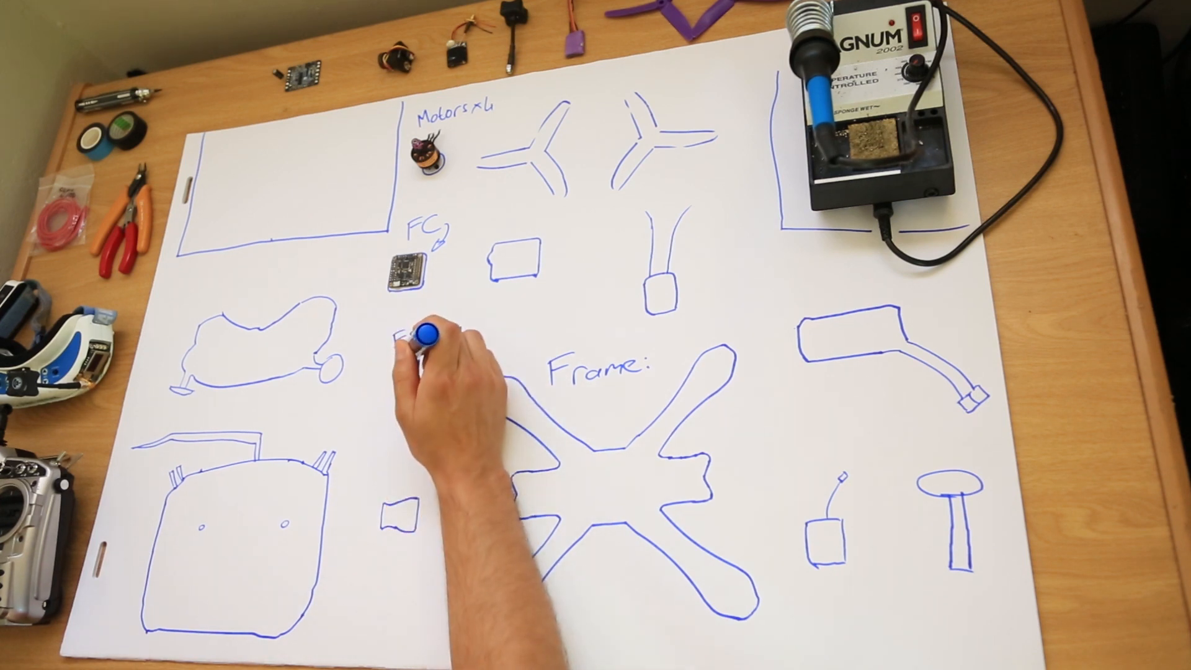
type("ESC x4")
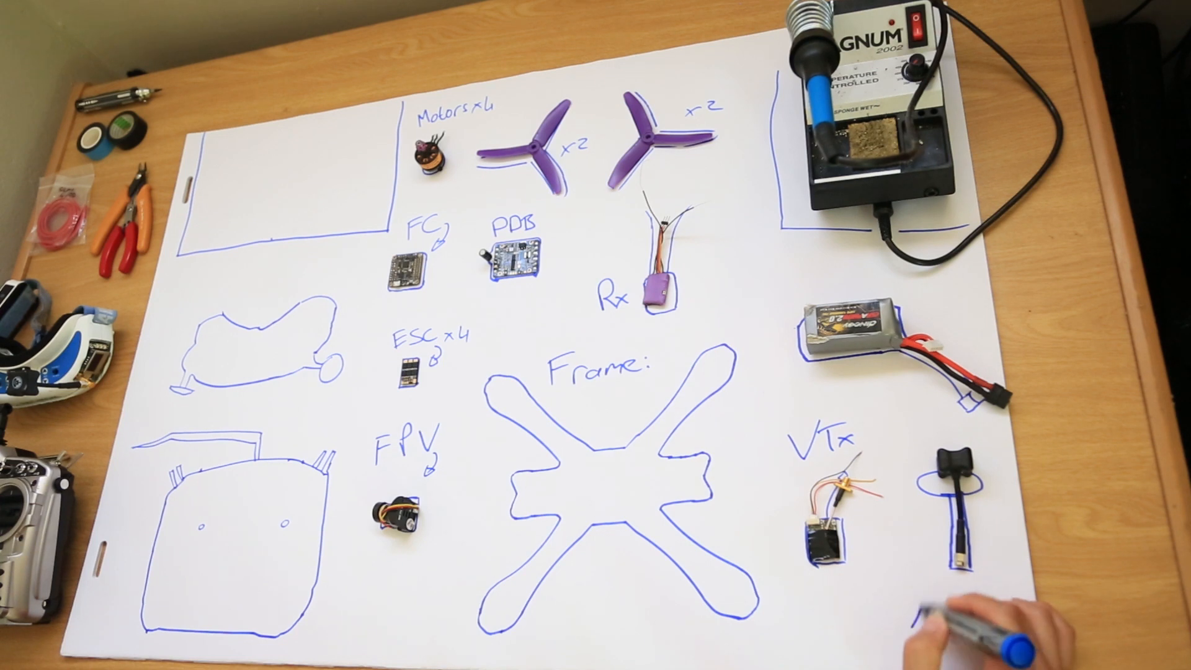
type("Ant")
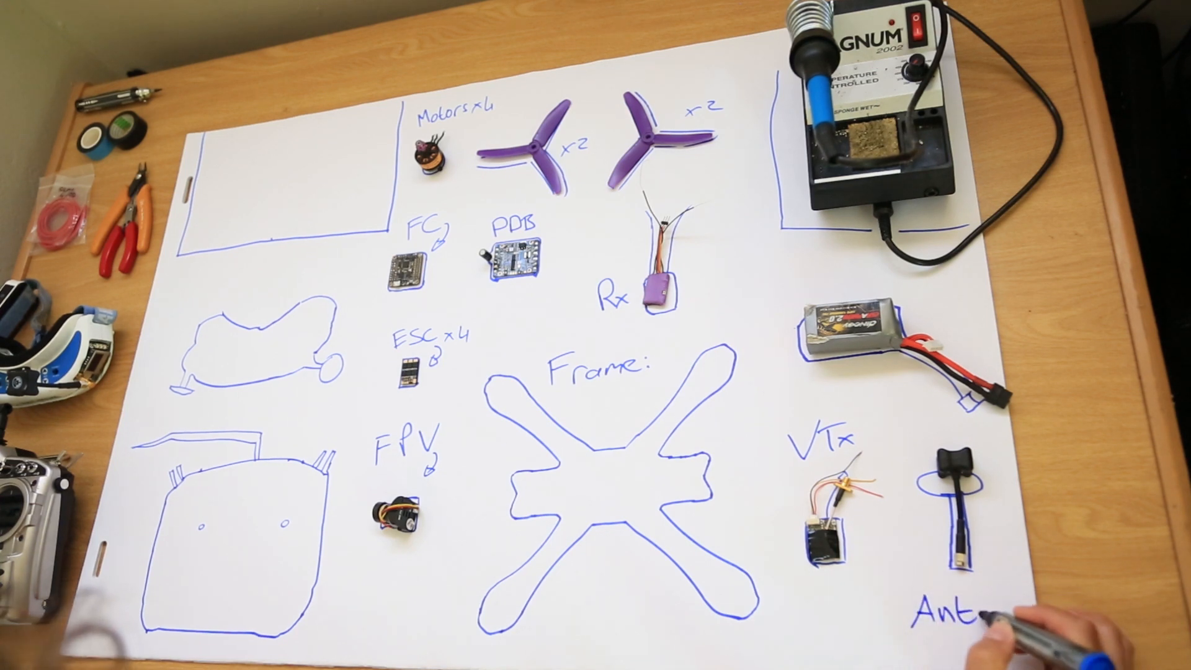